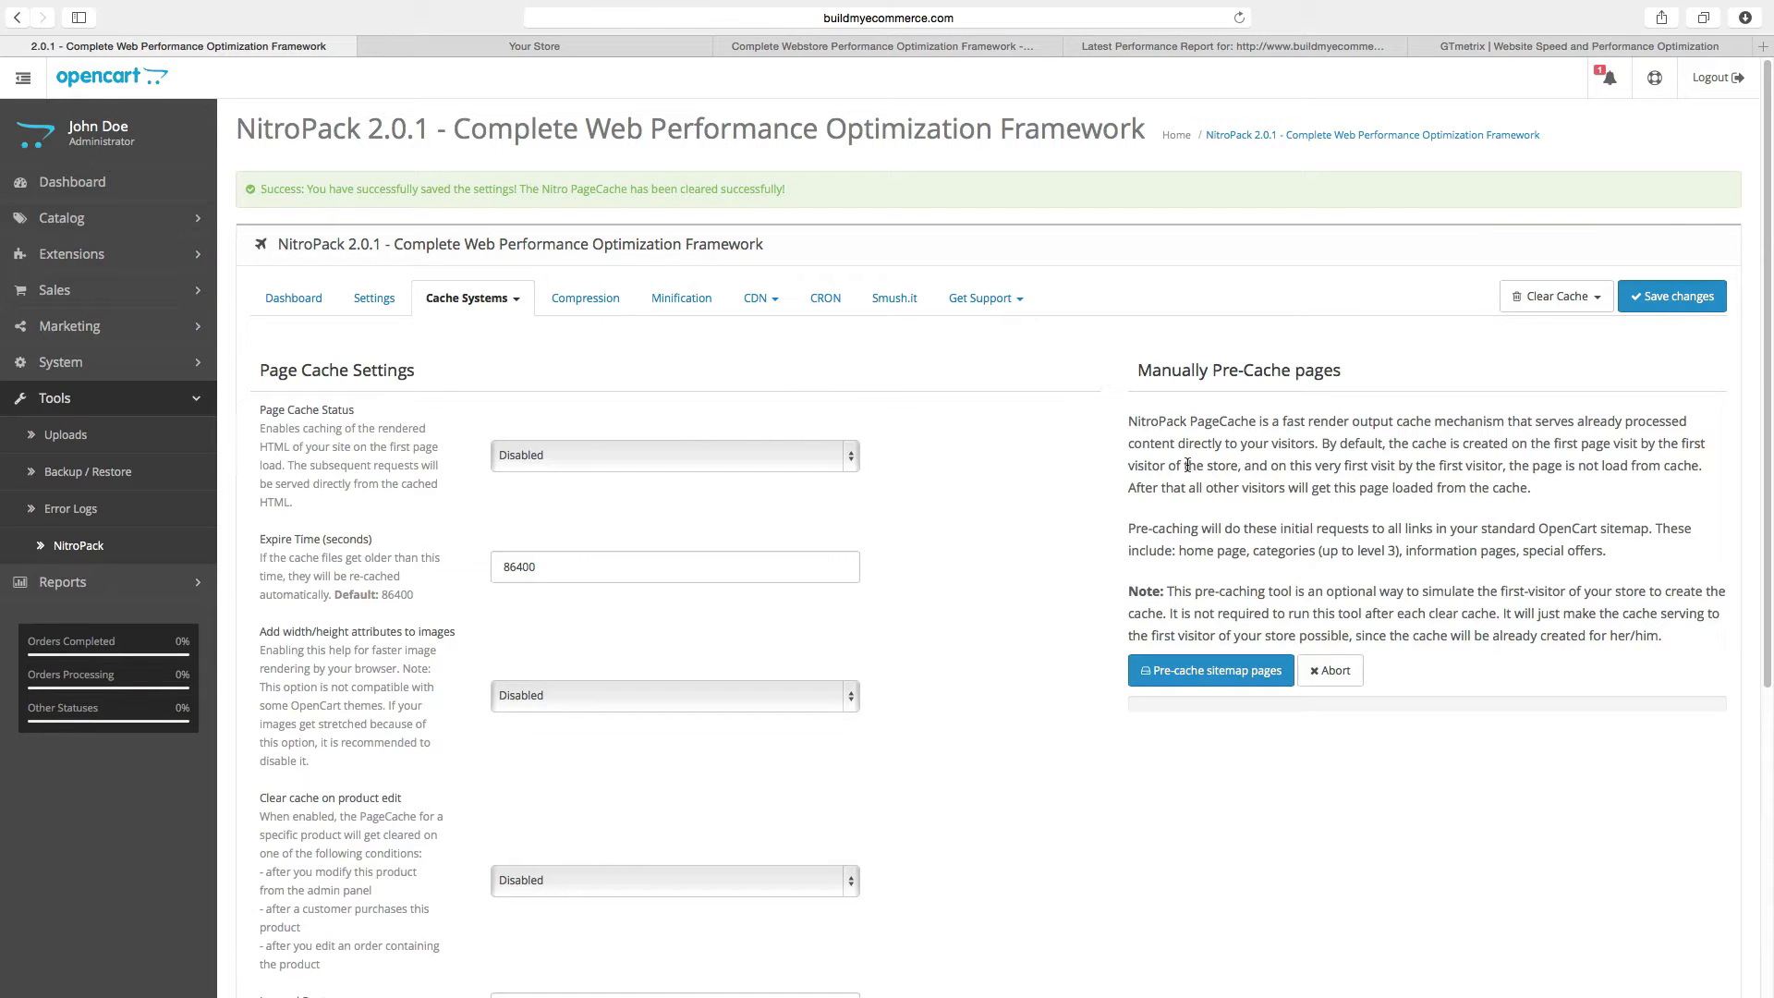
# - Leave NitroPack page caching Disabled and scroll the storefront homepage to the Featured products
pyautogui.click(675, 455)
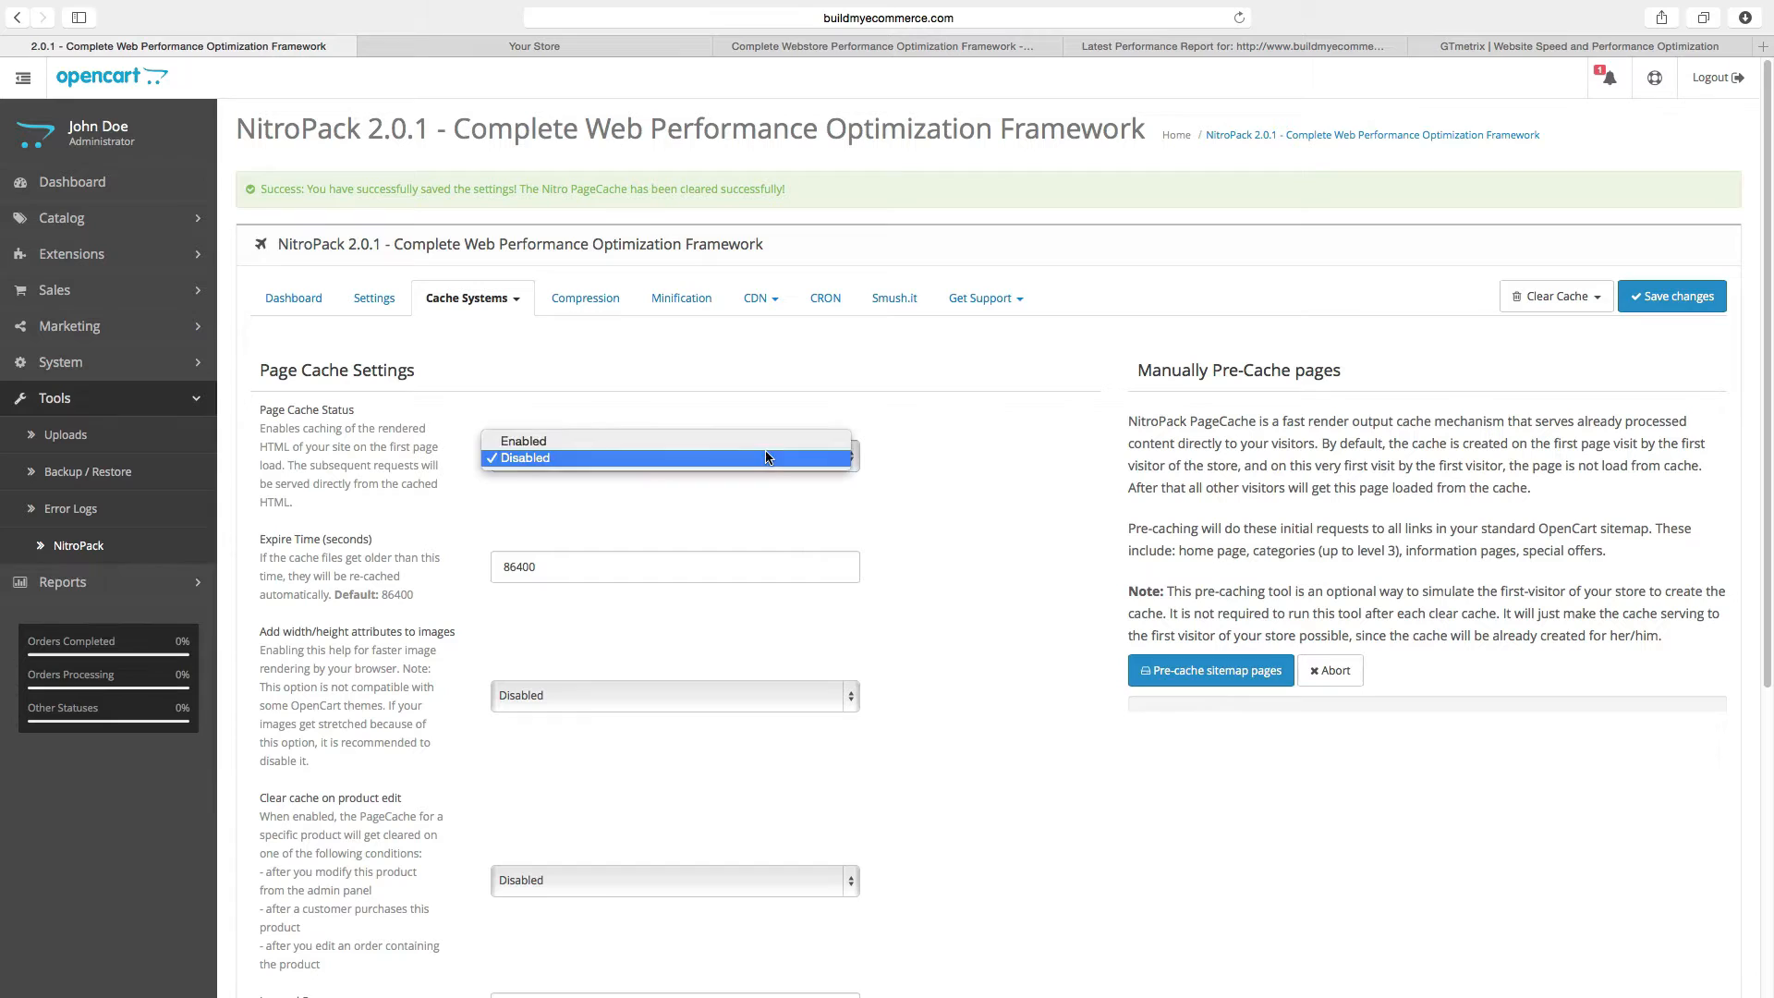
pyautogui.click(523, 440)
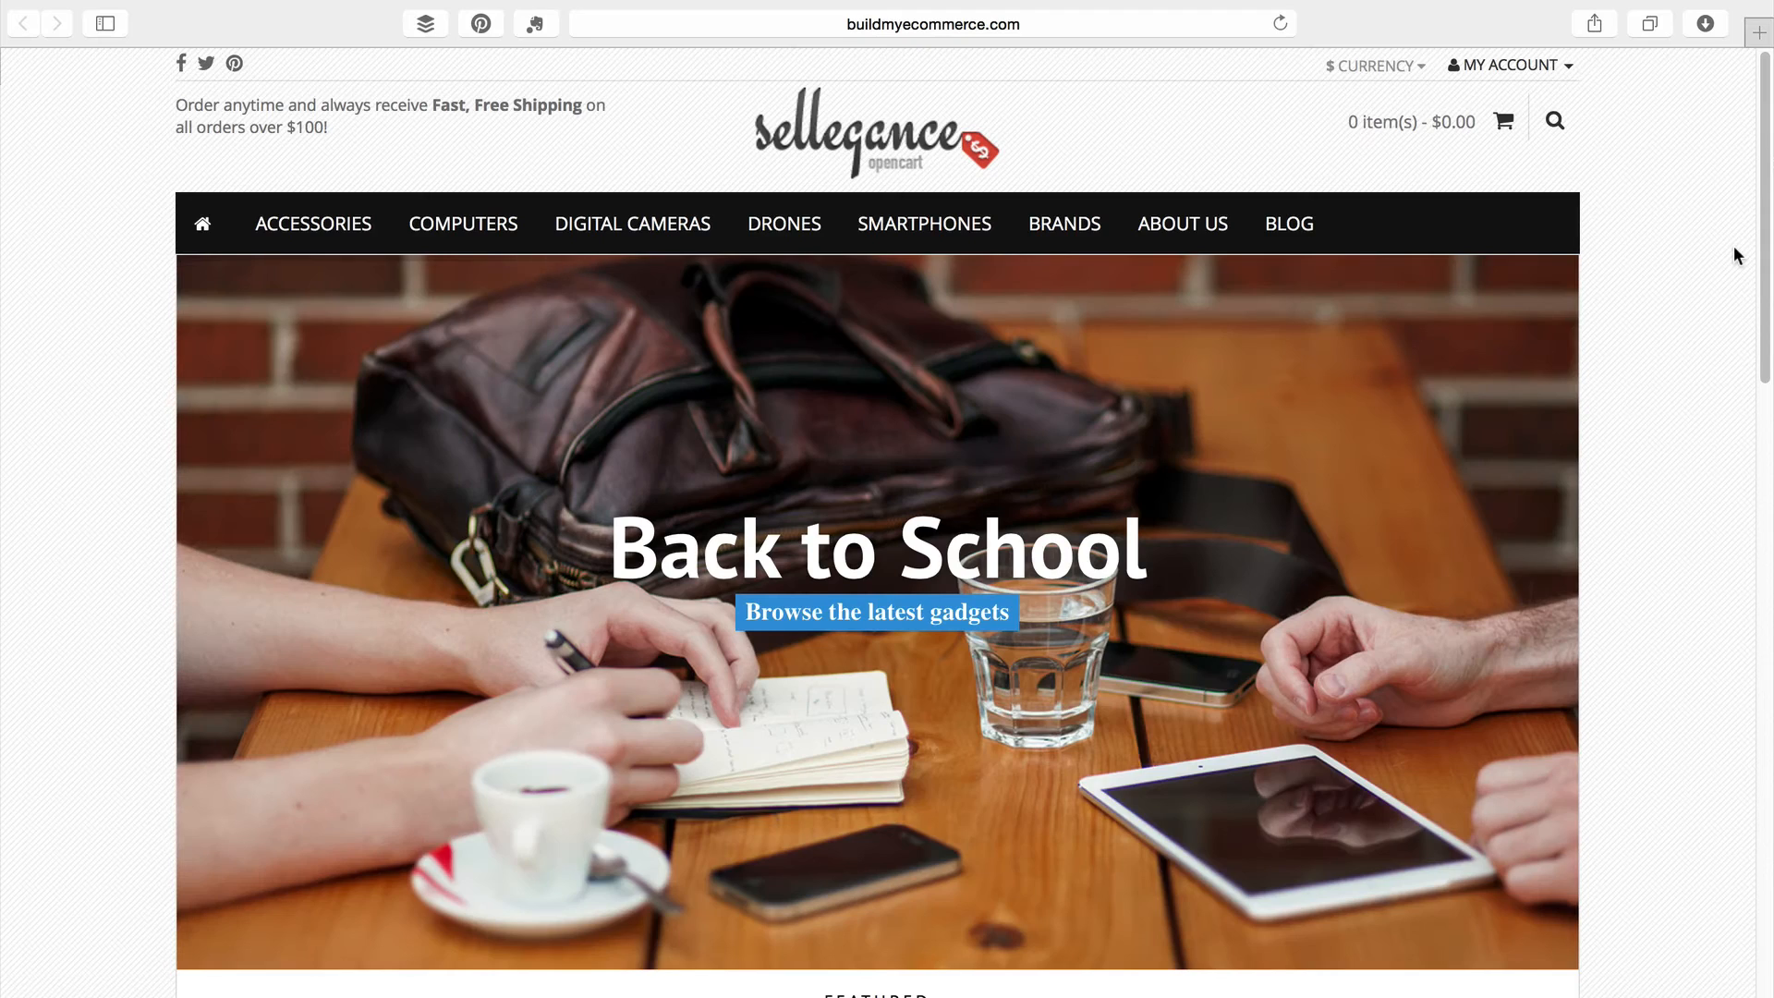
pyautogui.scroll(-3)
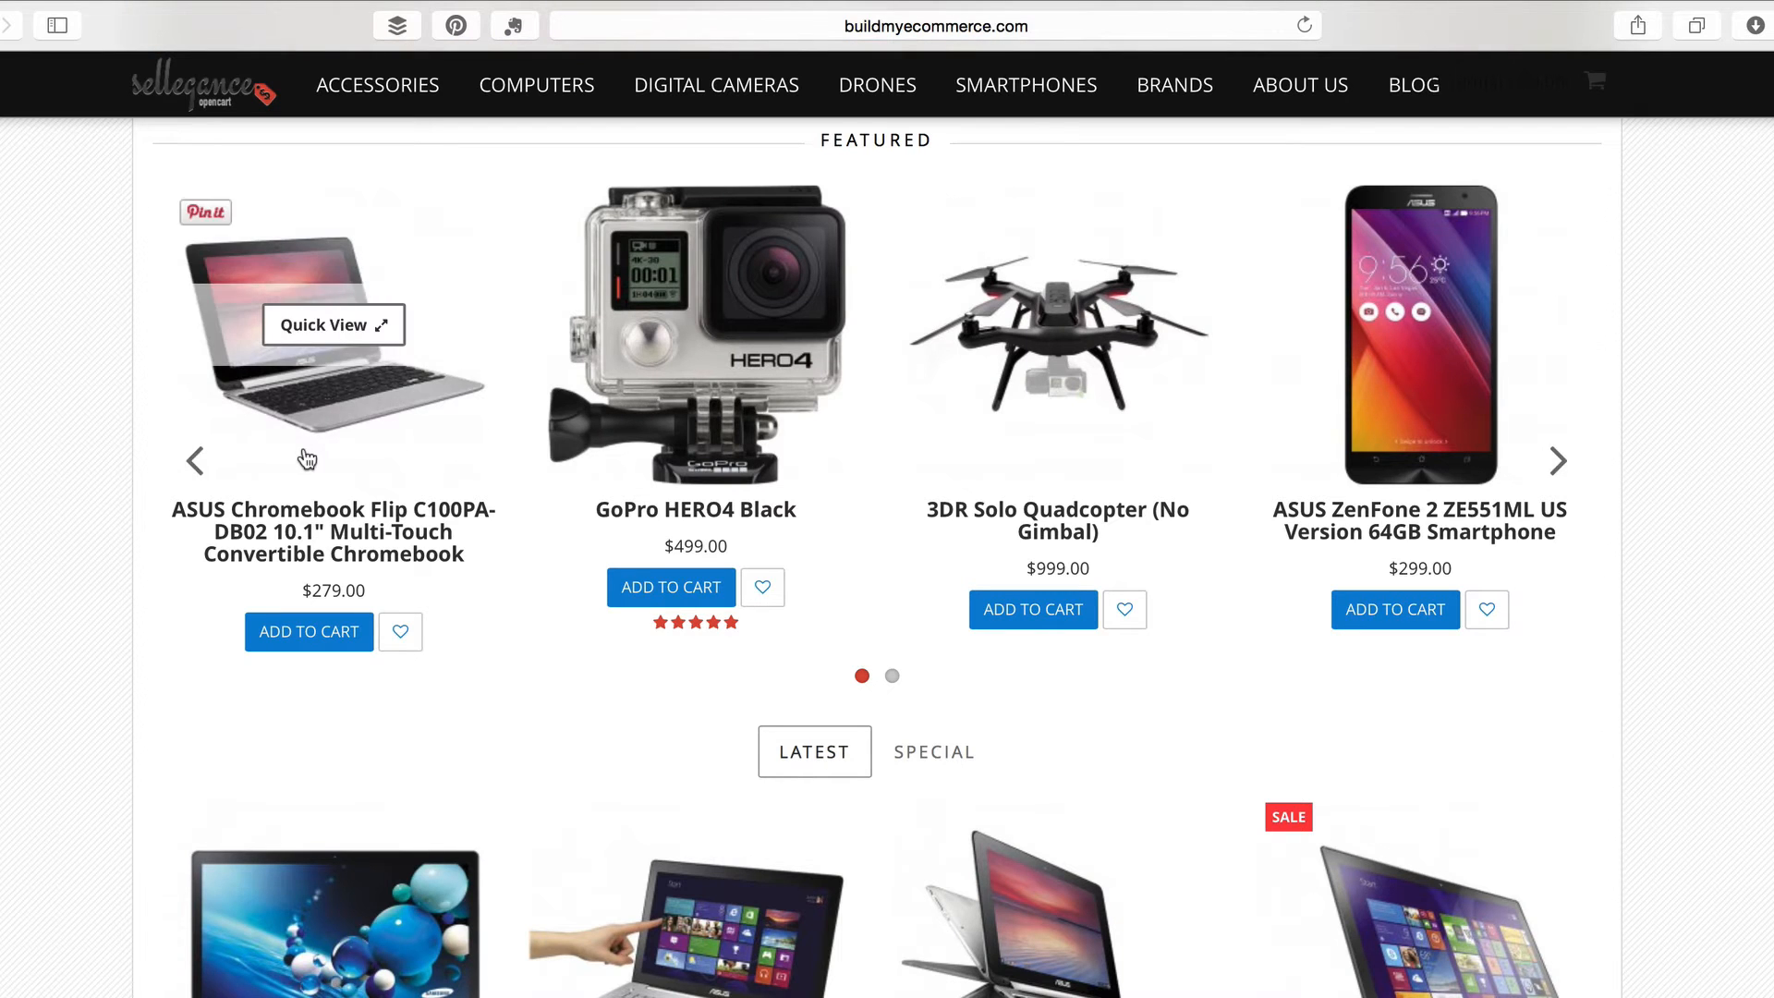
pyautogui.moveTo(1087, 433)
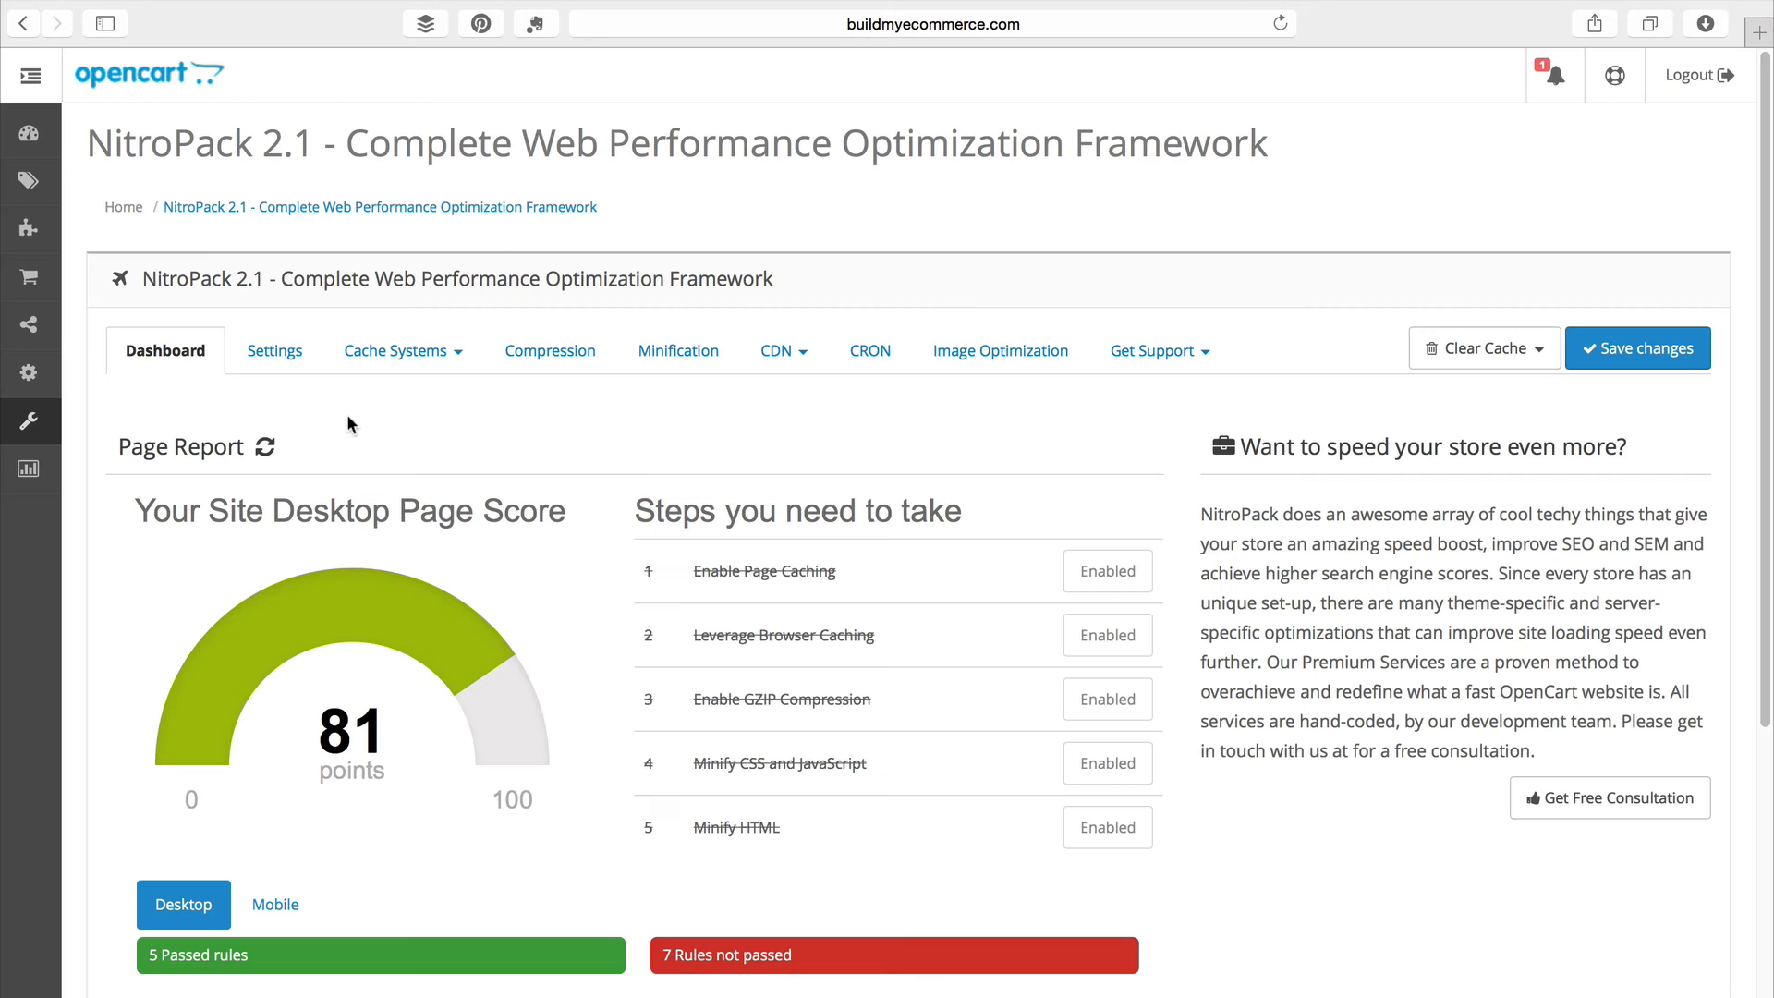
# - Set NitroPack's Extension Status to Enabled in its general settings
pyautogui.click(274, 349)
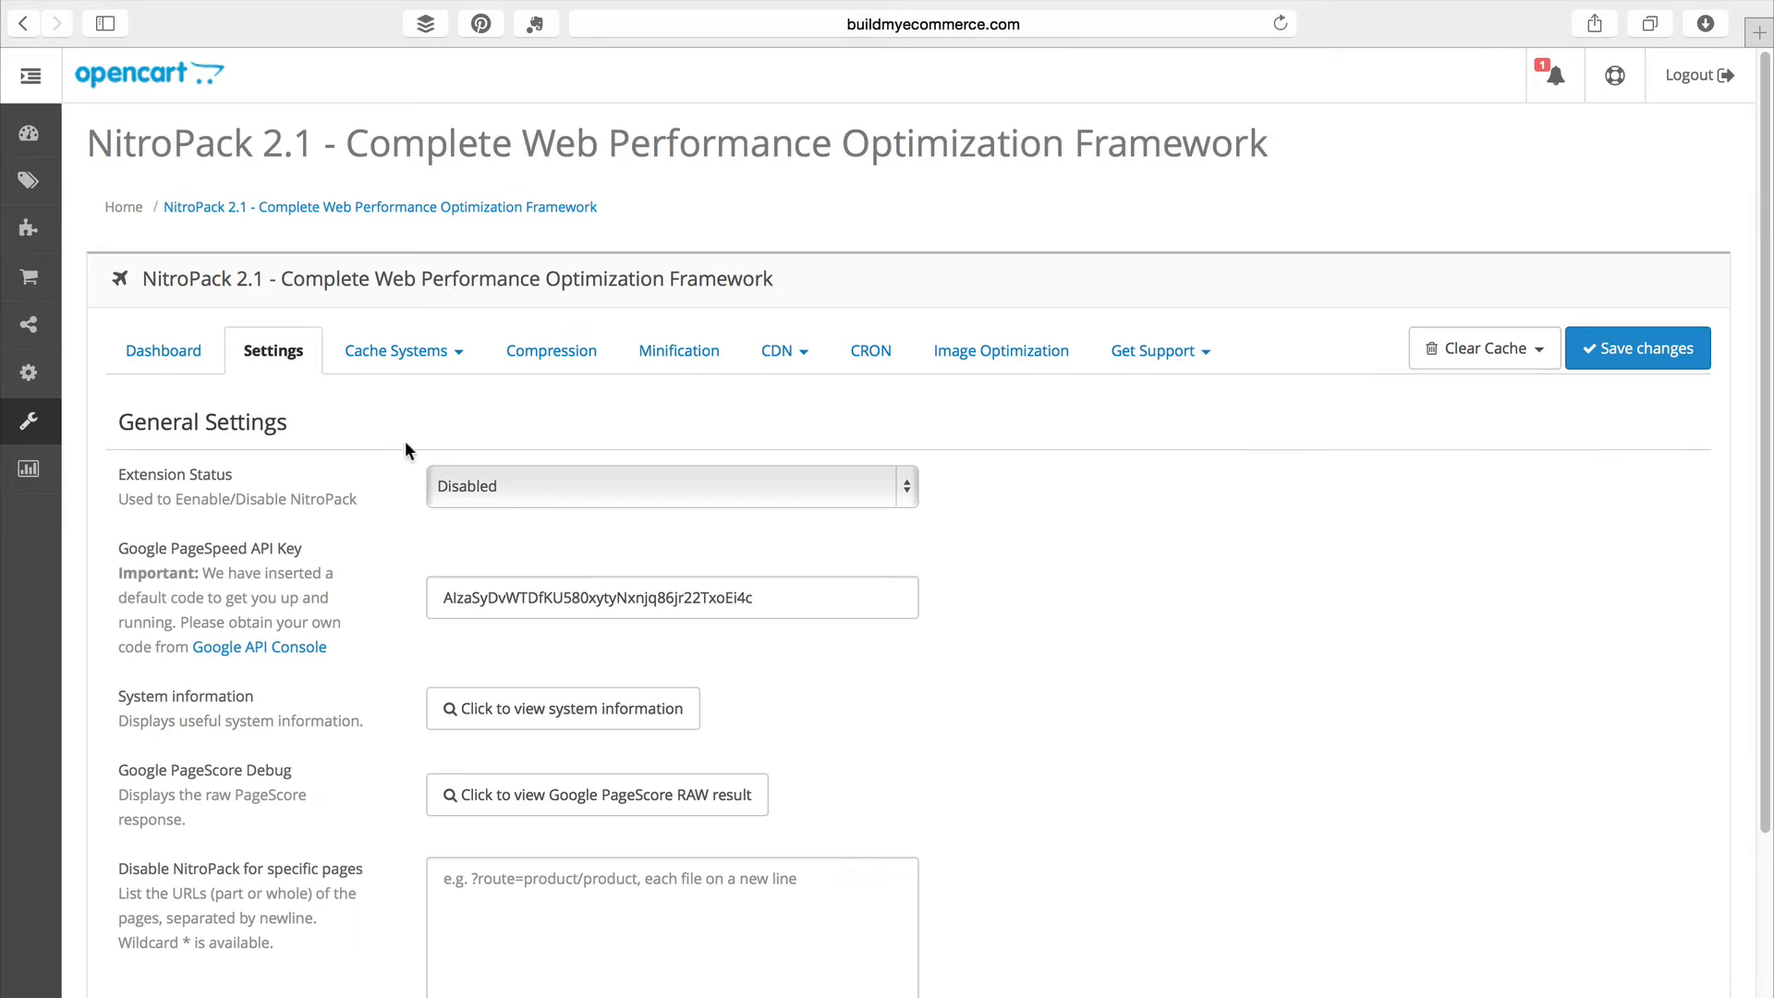
pyautogui.click(670, 486)
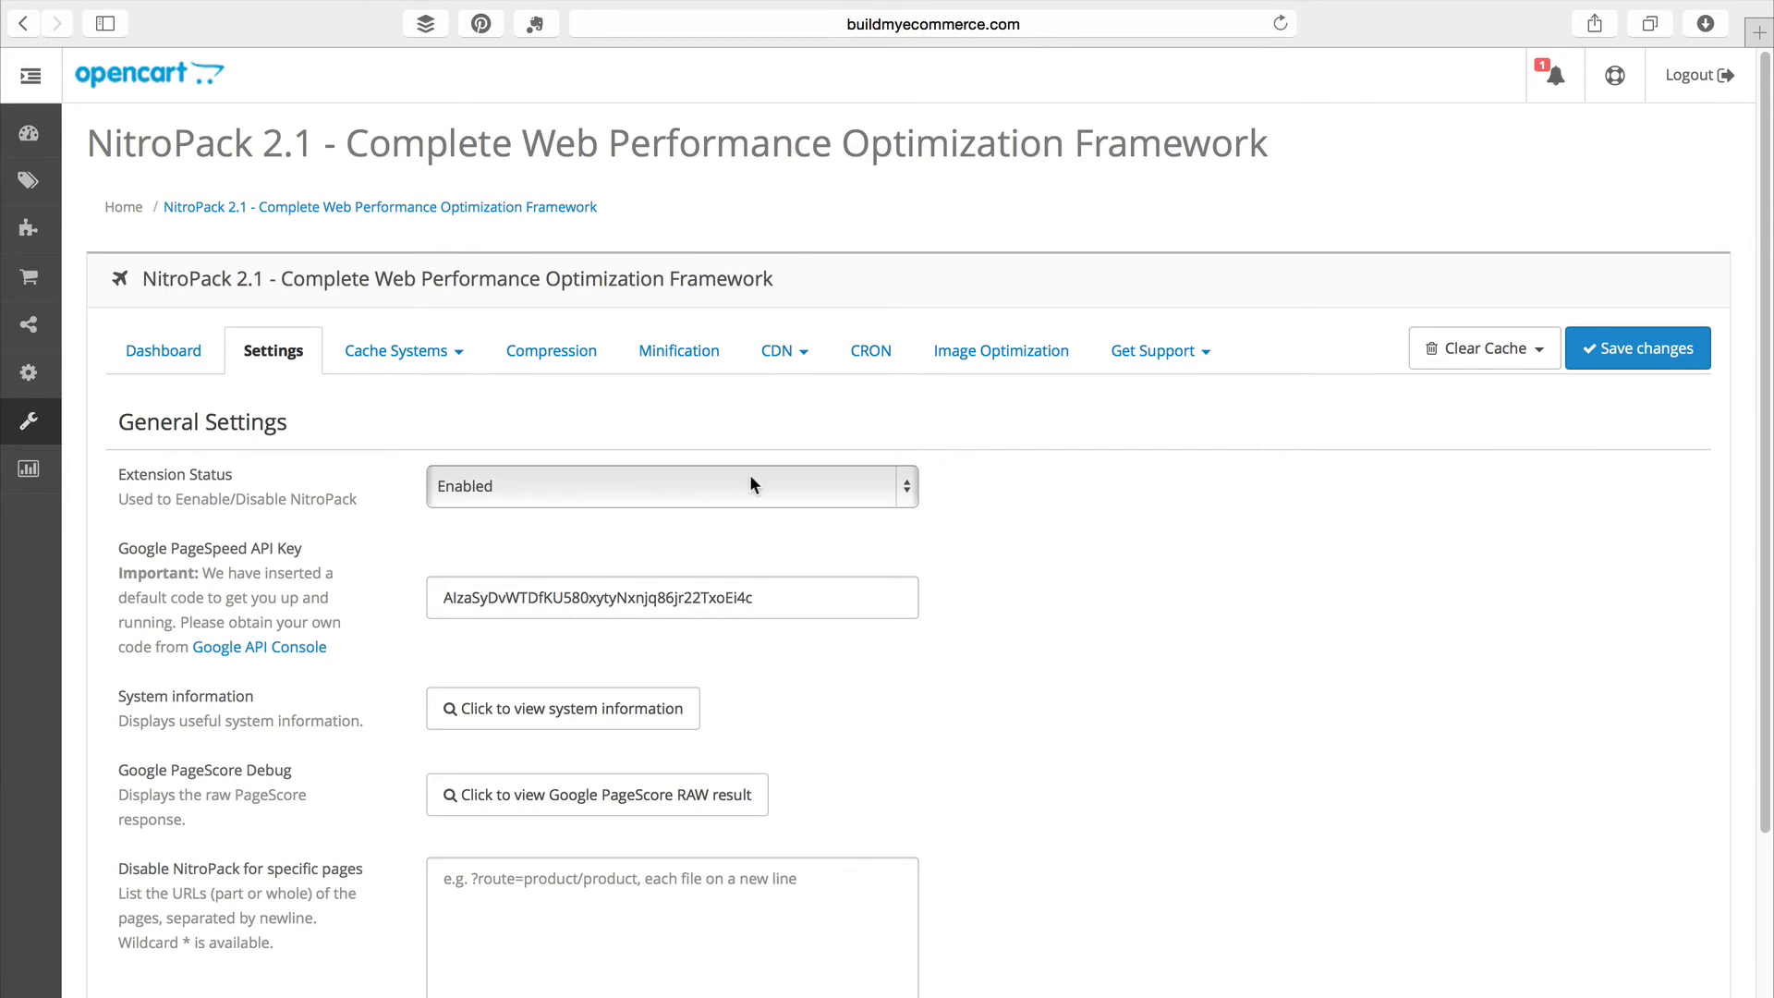
pyautogui.click(1637, 348)
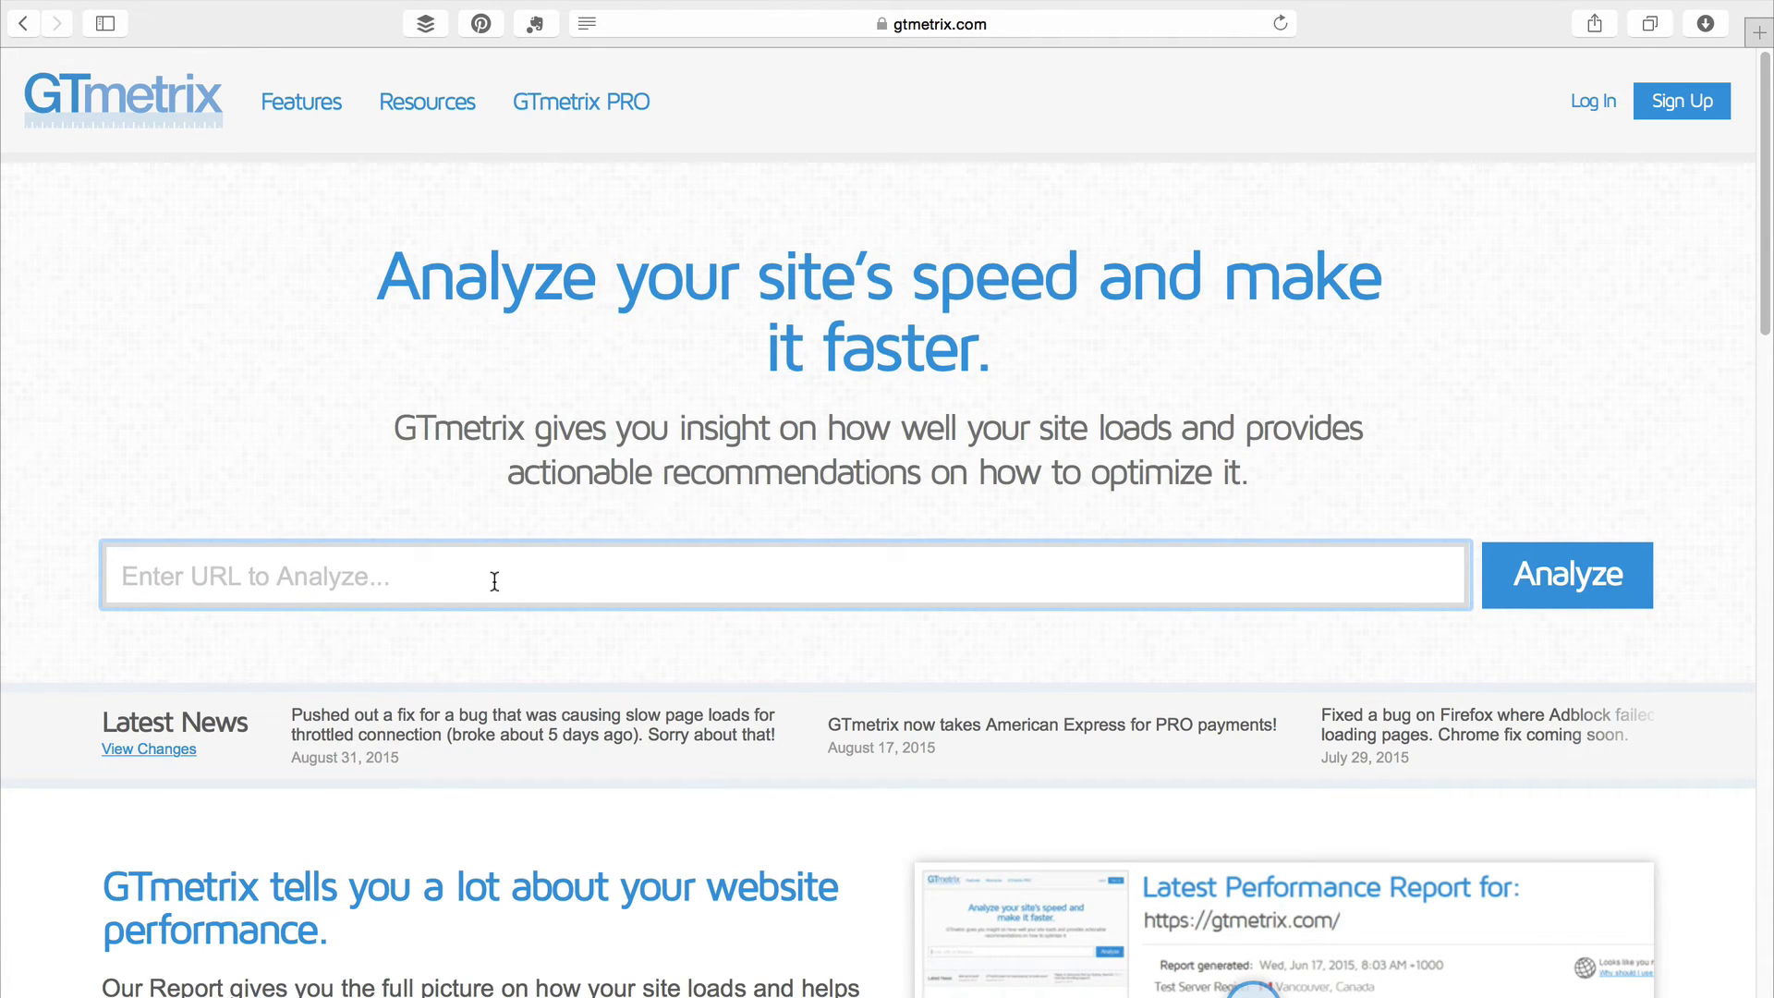
pyautogui.write('http://www.buildmyecommerce.com/sellu/')
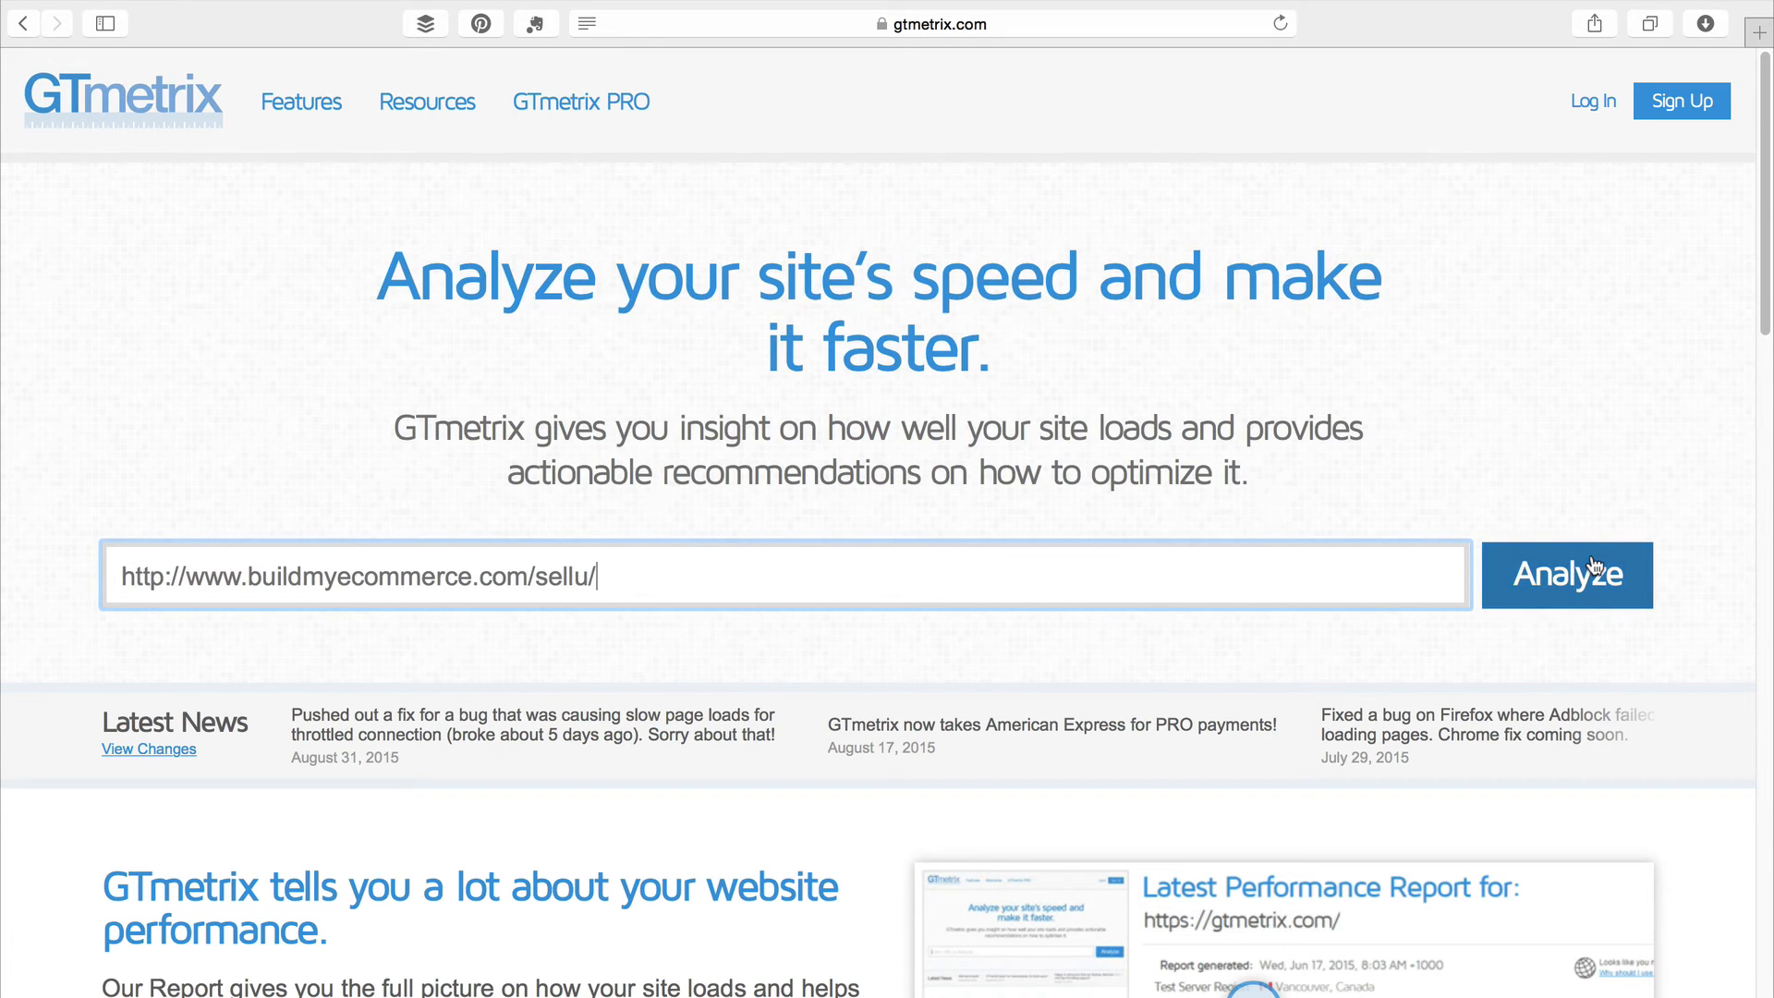
pyautogui.click(1568, 575)
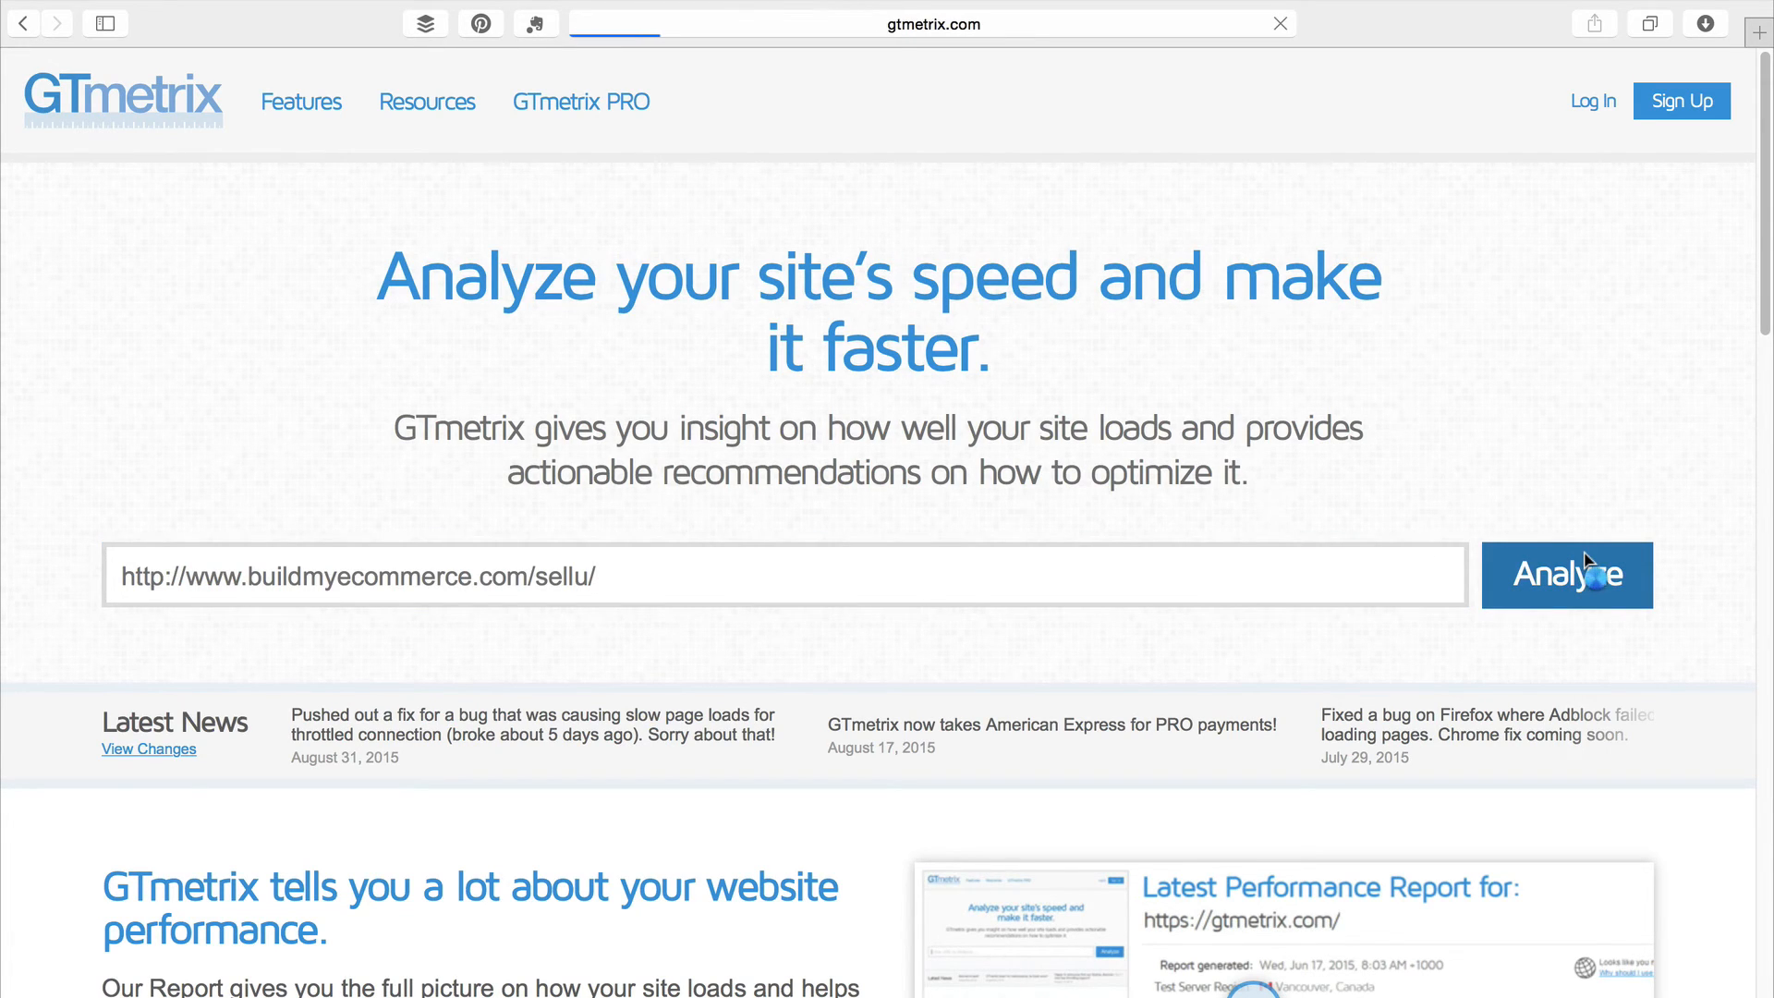
pyautogui.click(1568, 575)
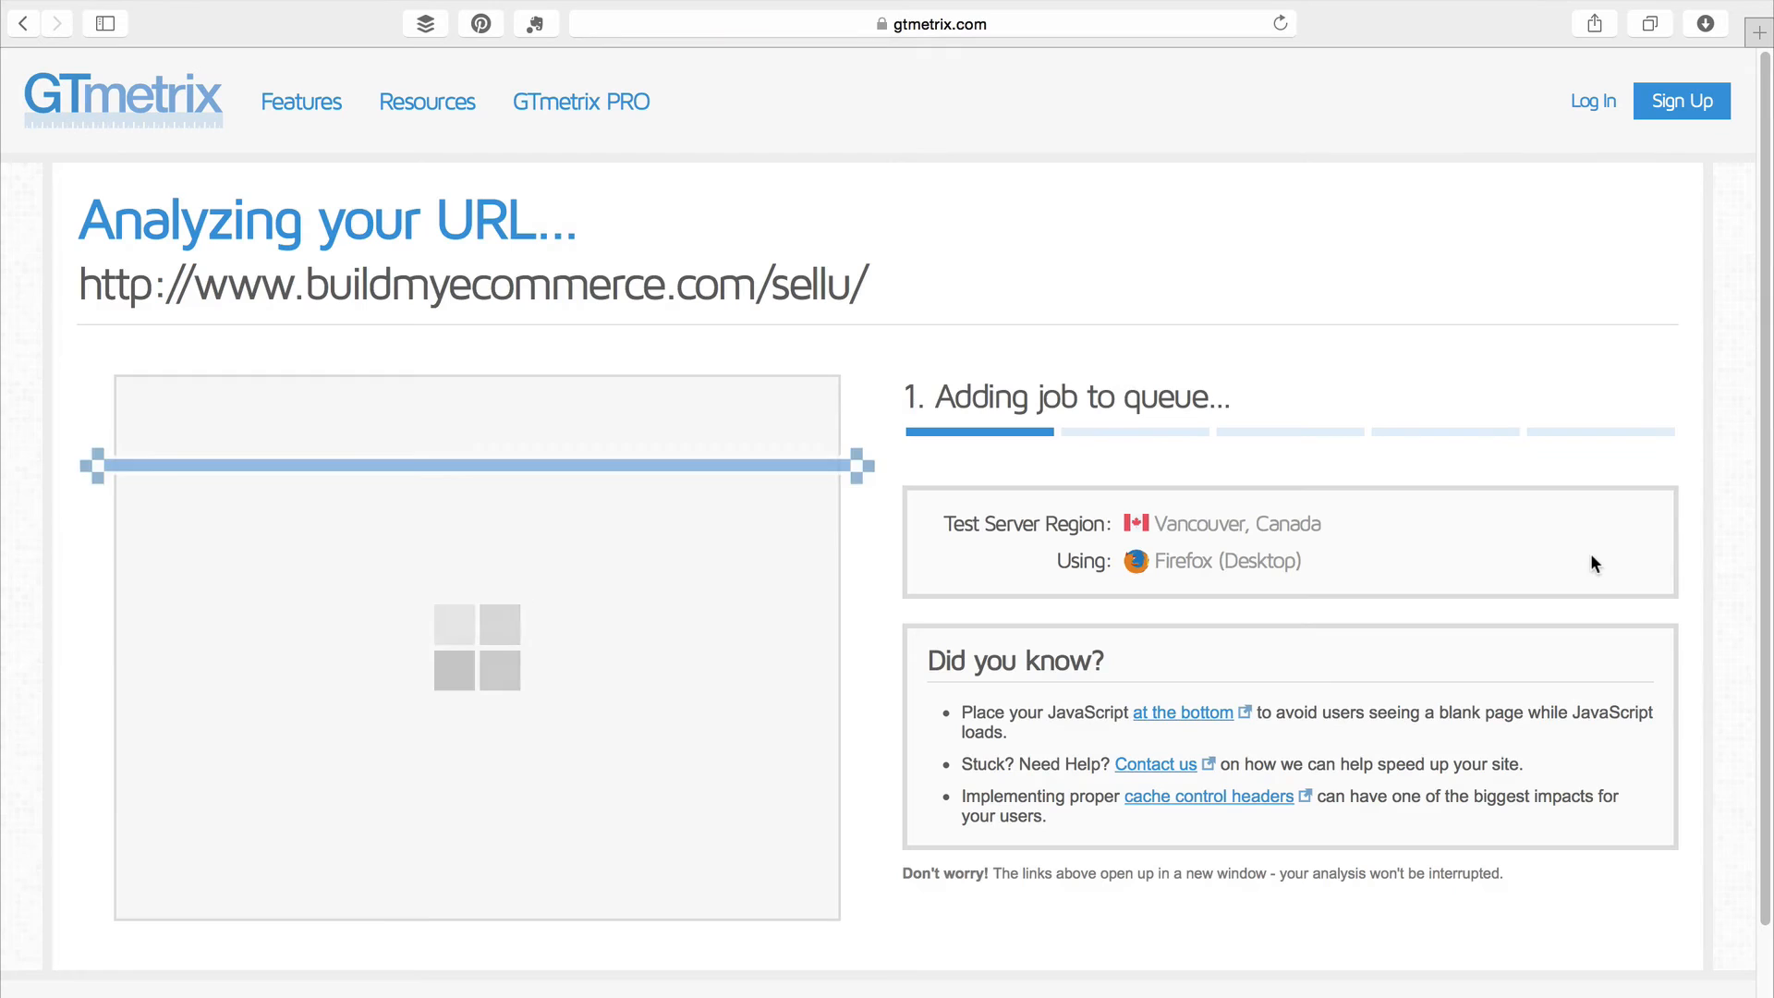